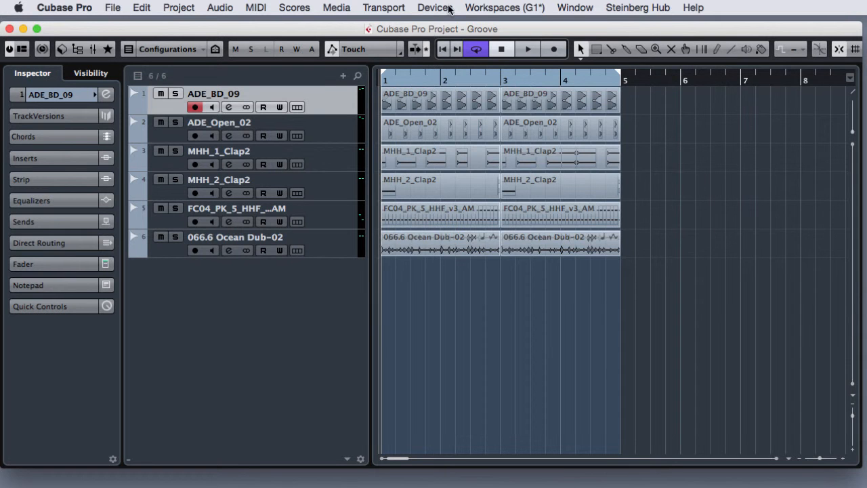
# Open the MixConsole for the Groove project from the Devices menu
pyautogui.click(436, 8)
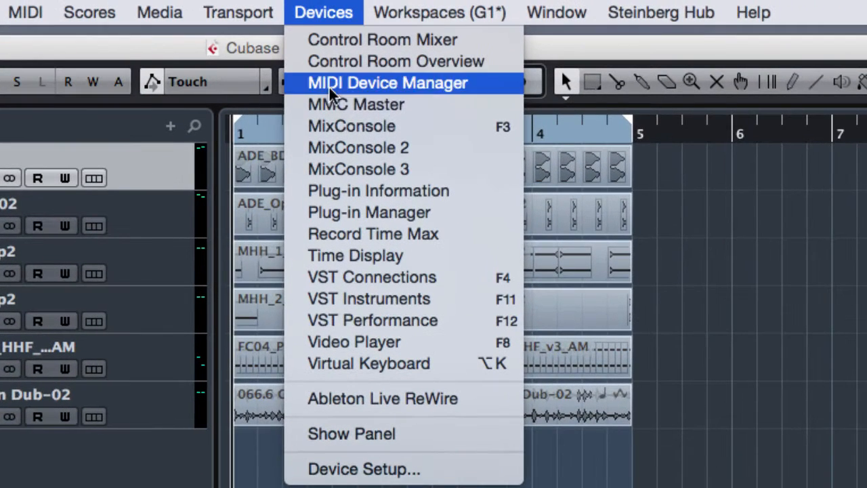
pyautogui.moveTo(469, 134)
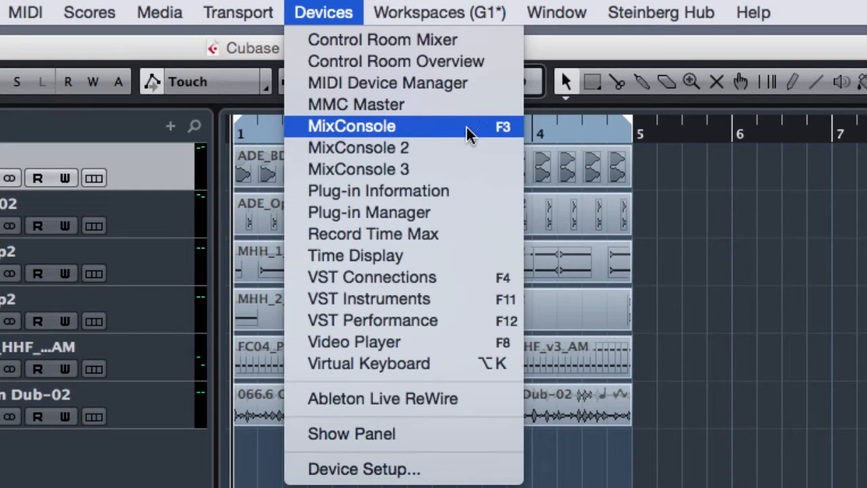
pyautogui.moveTo(481, 135)
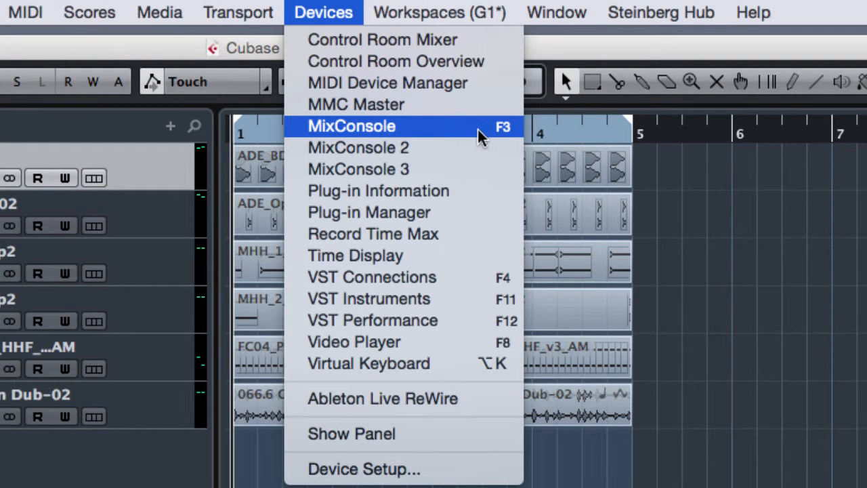
pyautogui.moveTo(485, 135)
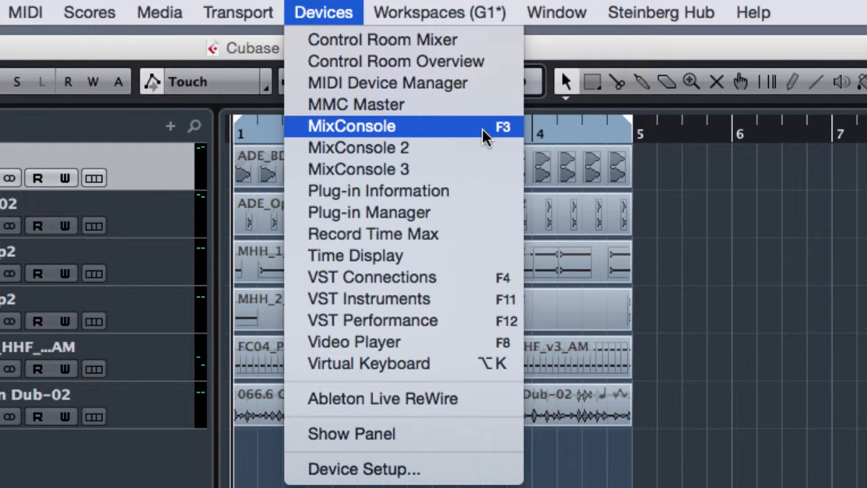
pyautogui.click(352, 126)
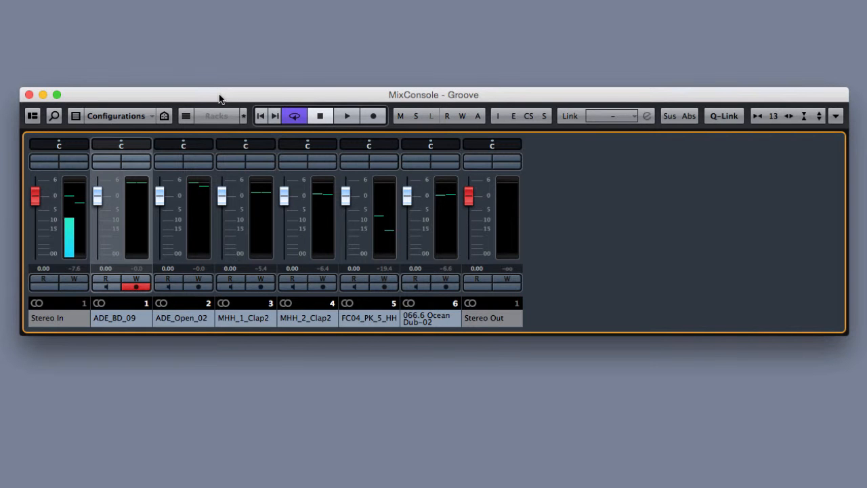
pyautogui.moveTo(30, 115)
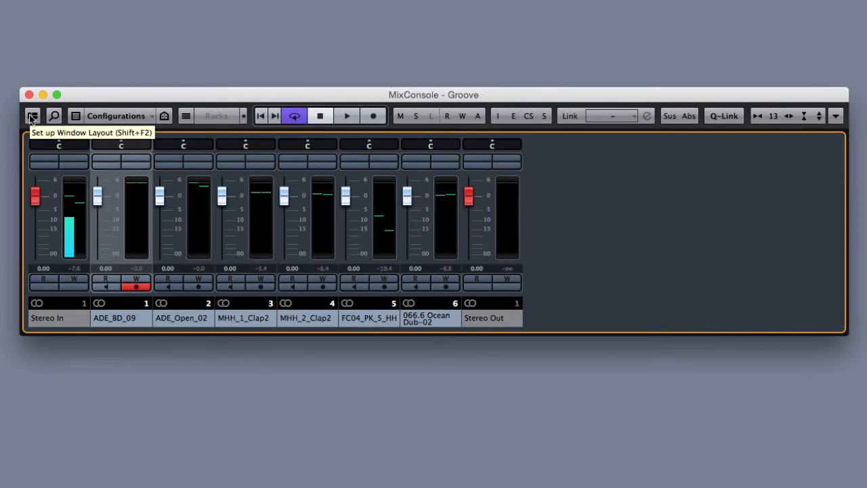
# Enable the Channel Selector in the mixer window layout so its Visibility list shows
pyautogui.click(31, 116)
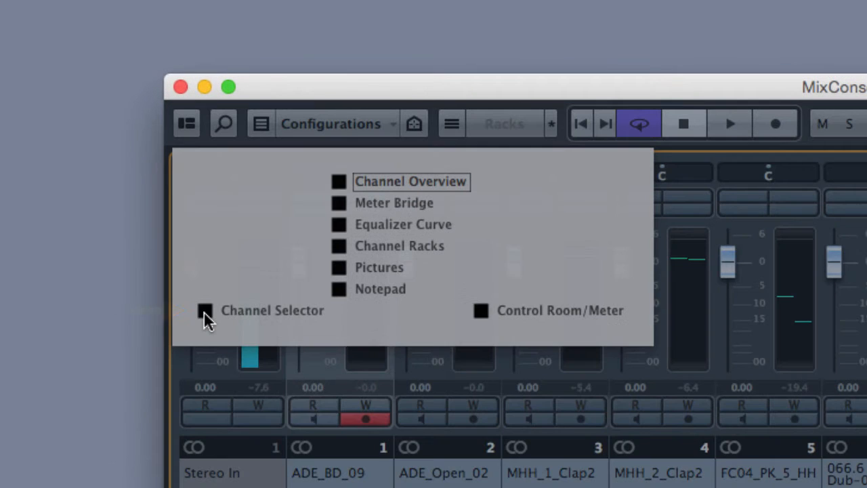
pyautogui.click(203, 310)
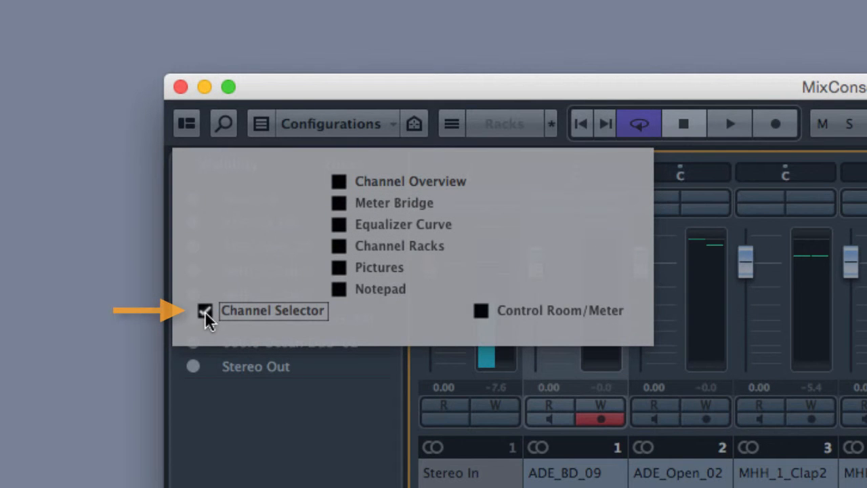
pyautogui.click(203, 310)
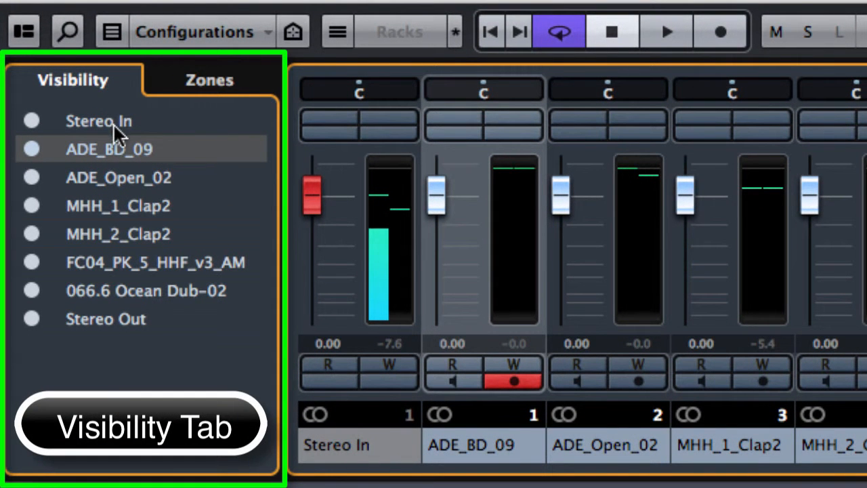
pyautogui.moveTo(141, 179)
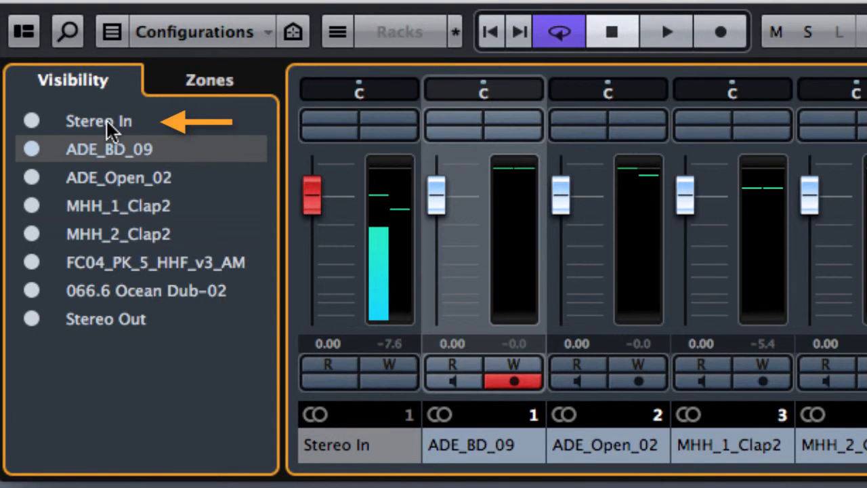
pyautogui.moveTo(110, 345)
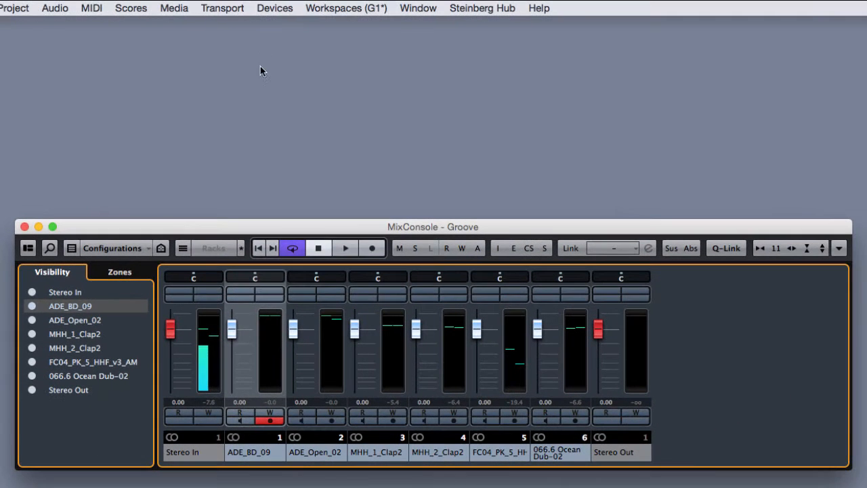
# Open VST Connections and view the Outputs tab with the Stereo Out bus routing
pyautogui.click(274, 8)
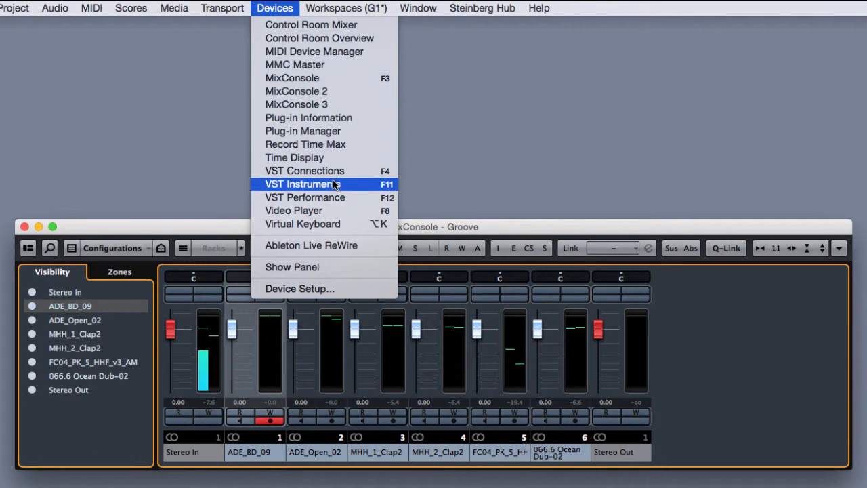
pyautogui.click(303, 171)
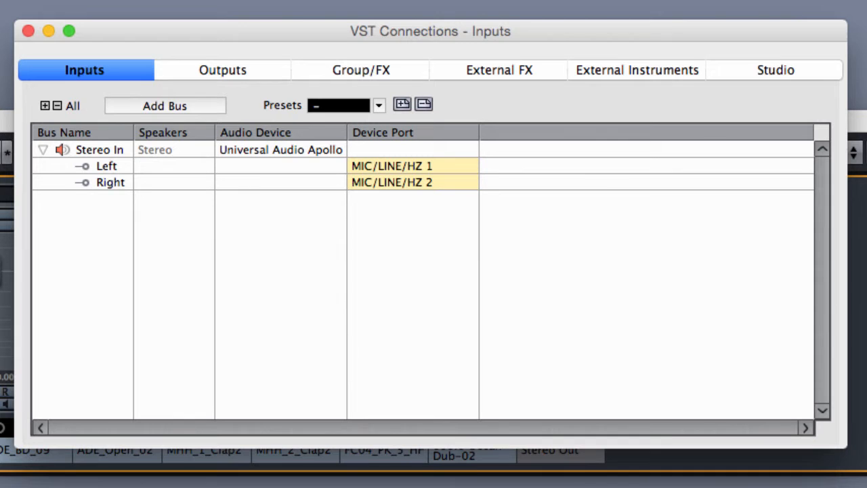
pyautogui.click(222, 70)
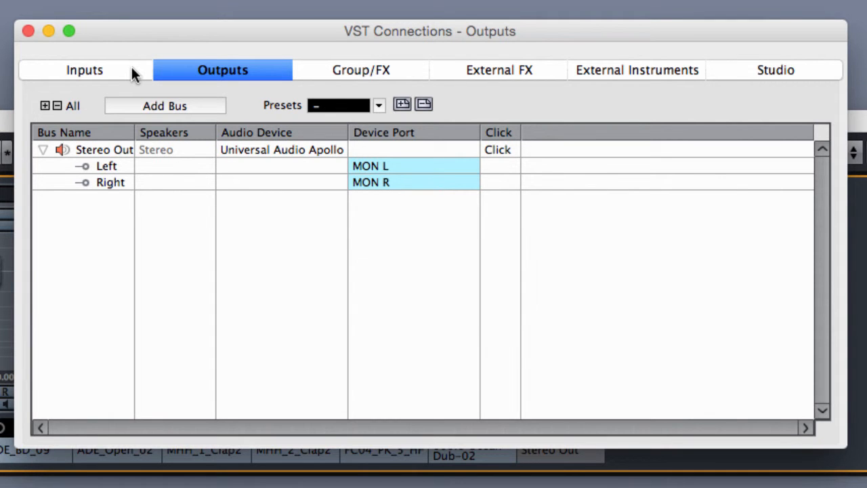
pyautogui.moveTo(141, 67)
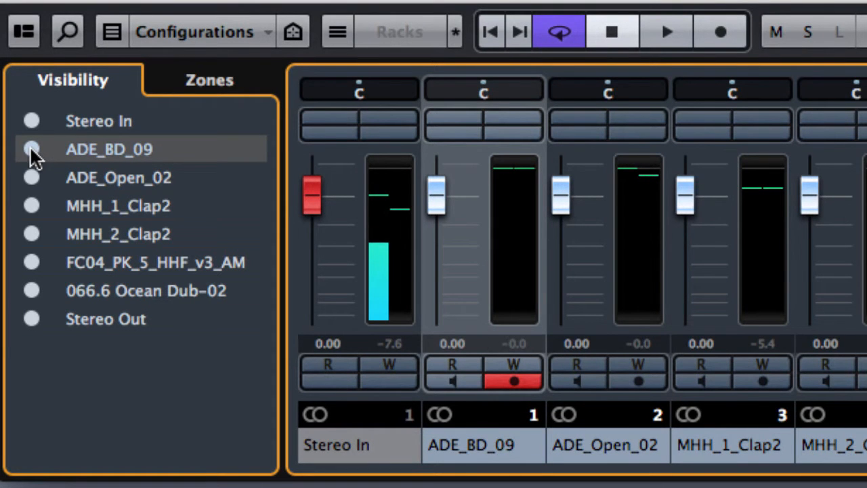
pyautogui.click(31, 147)
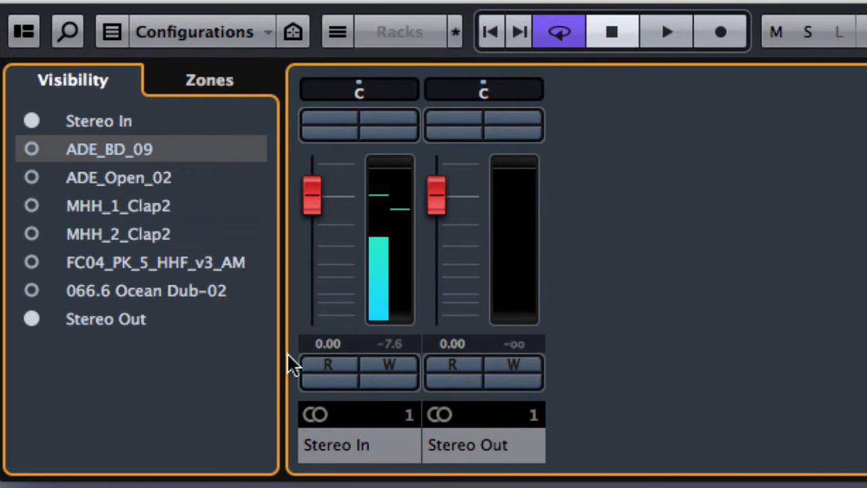
pyautogui.moveTo(452, 368)
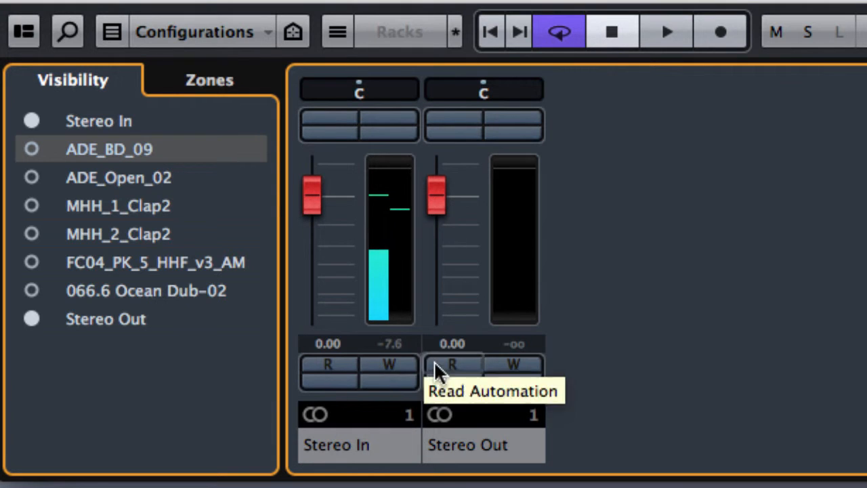
pyautogui.moveTo(31, 153)
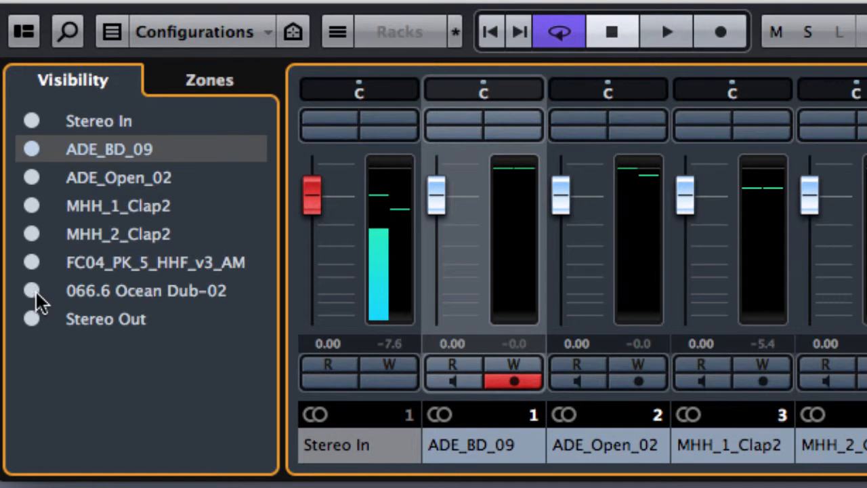
pyautogui.moveTo(196, 179)
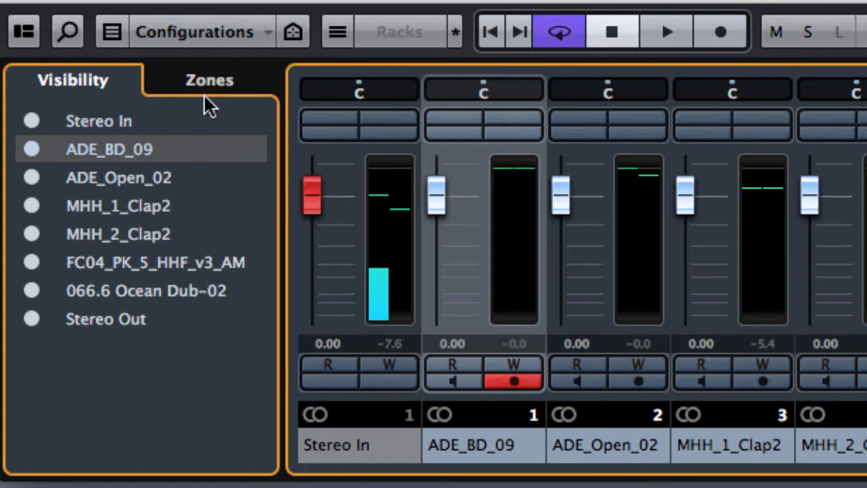
# Show the Zones list to keep Stereo Out pinned to the right zone
pyautogui.click(209, 80)
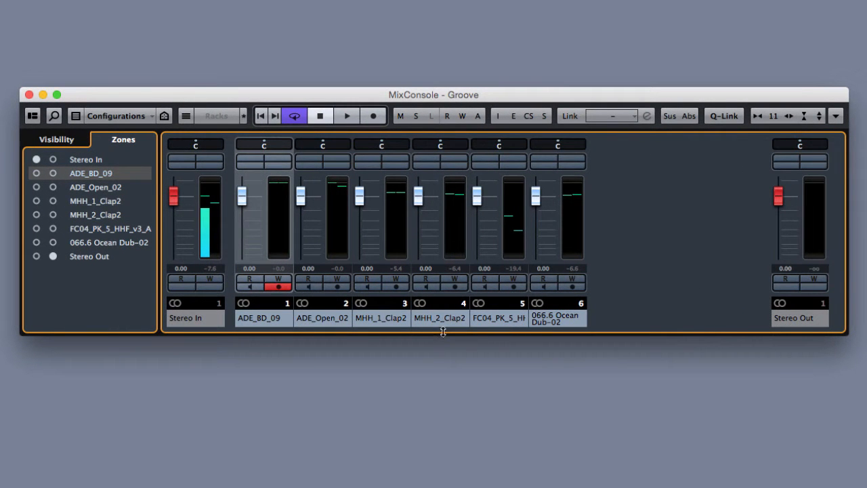
pyautogui.moveTo(544, 282)
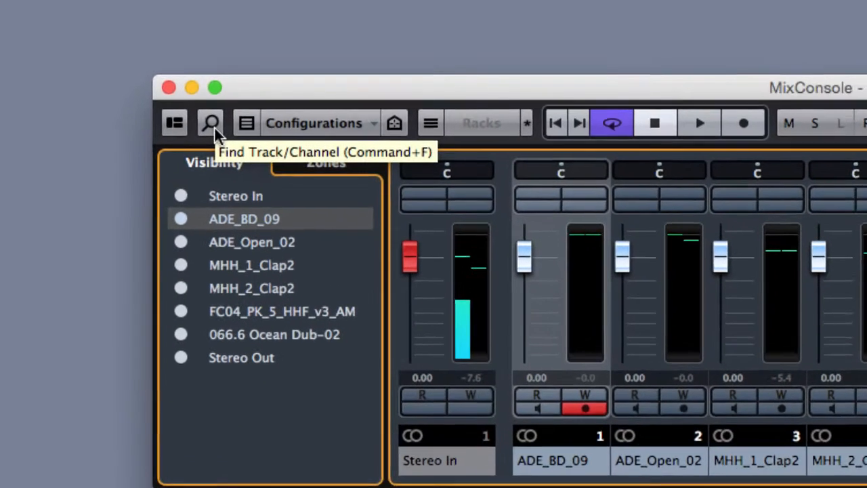
# Locate and select the MHH_2_Clap2 channel via the track/channel finder
pyautogui.click(210, 122)
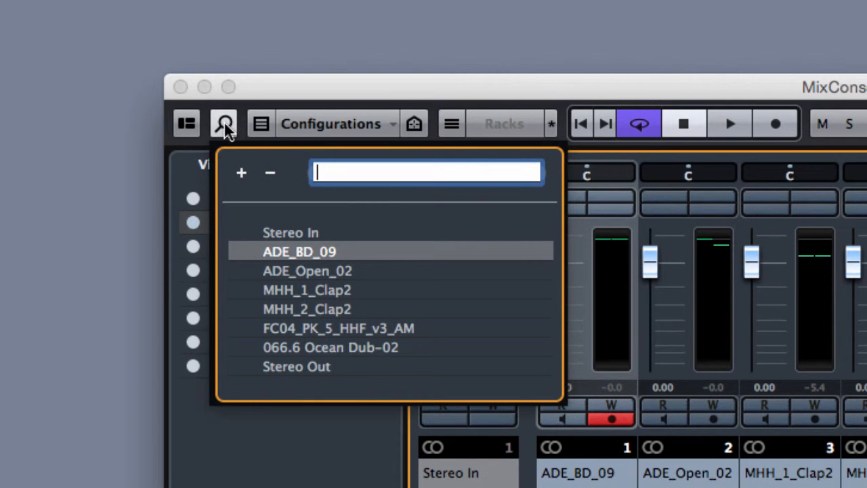
pyautogui.click(301, 309)
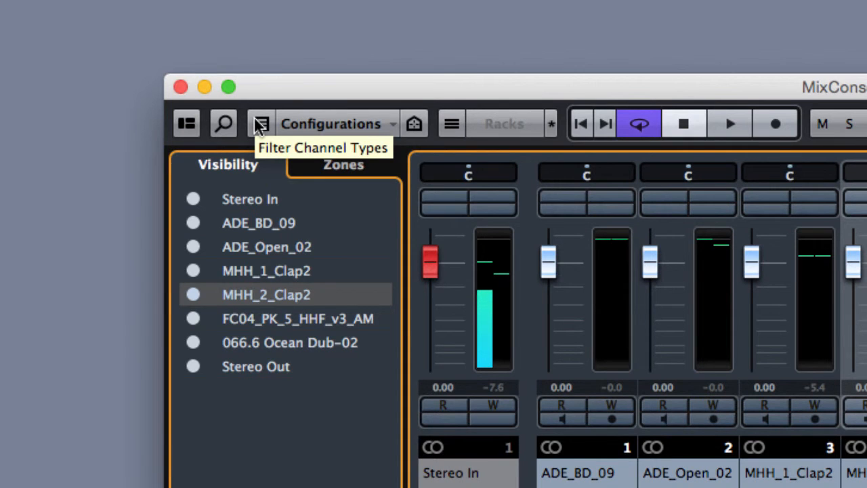
# Browse the channel type filter list and close it without applying a filter
pyautogui.click(260, 123)
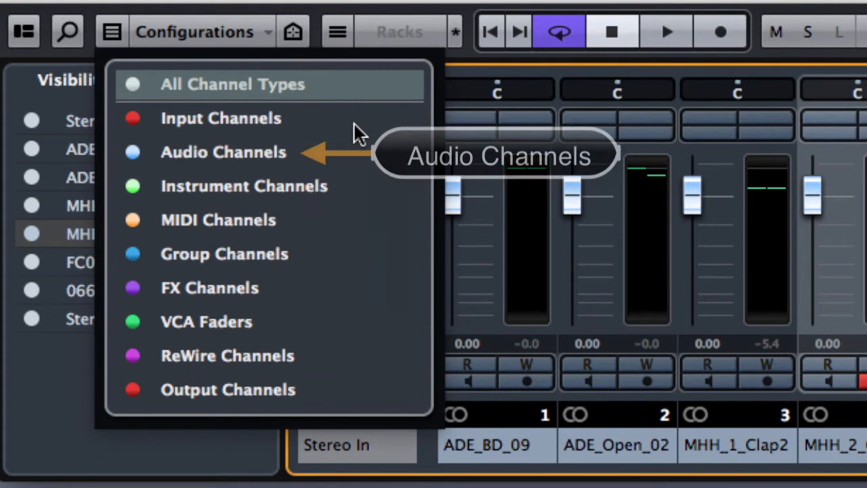
pyautogui.moveTo(192, 168)
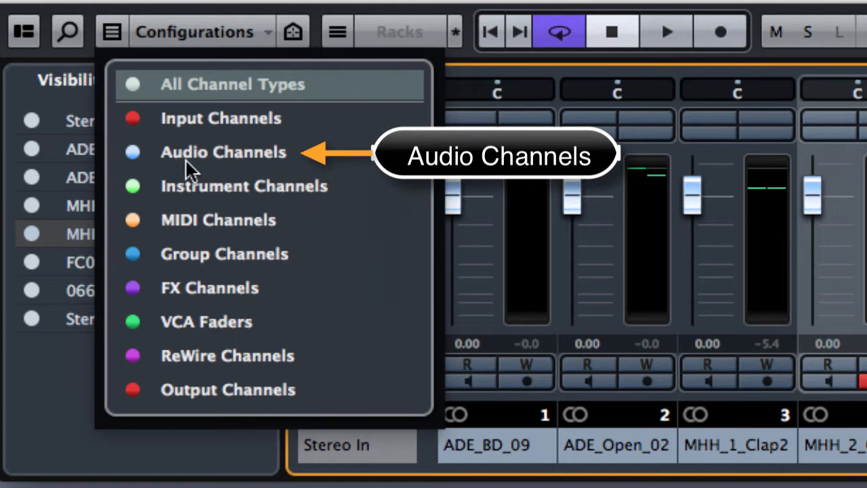
pyautogui.moveTo(377, 211)
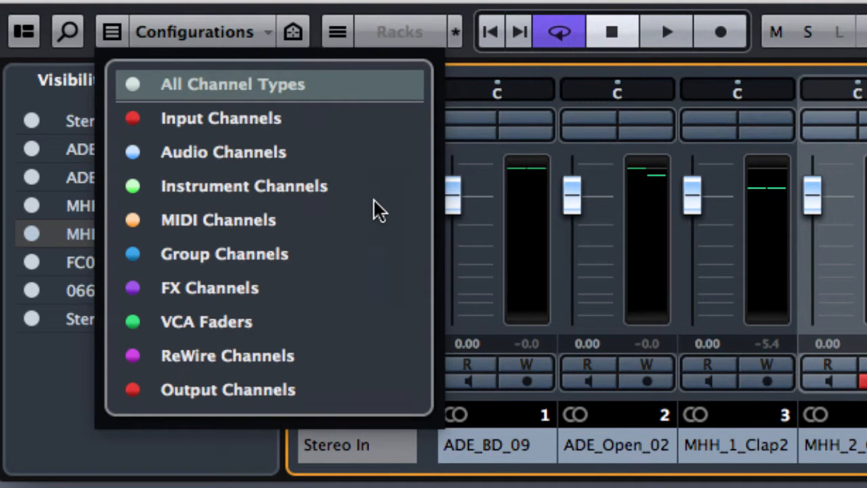
pyautogui.moveTo(324, 219)
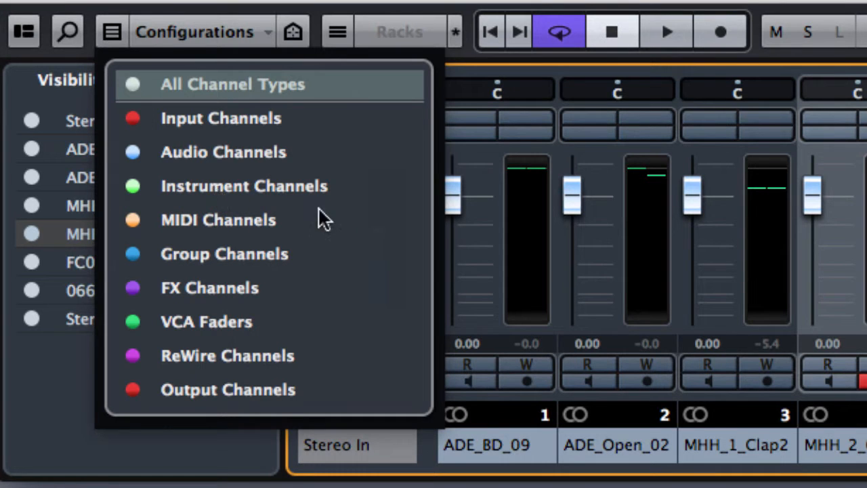
pyautogui.moveTo(278, 329)
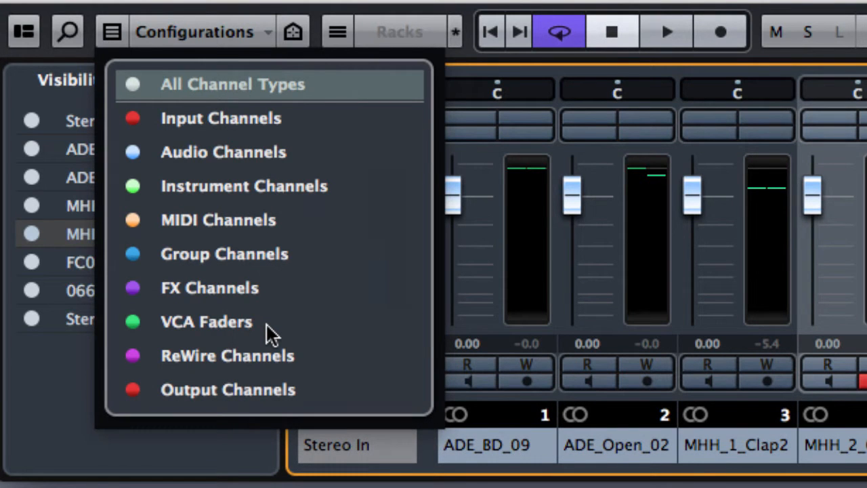
pyautogui.click(197, 33)
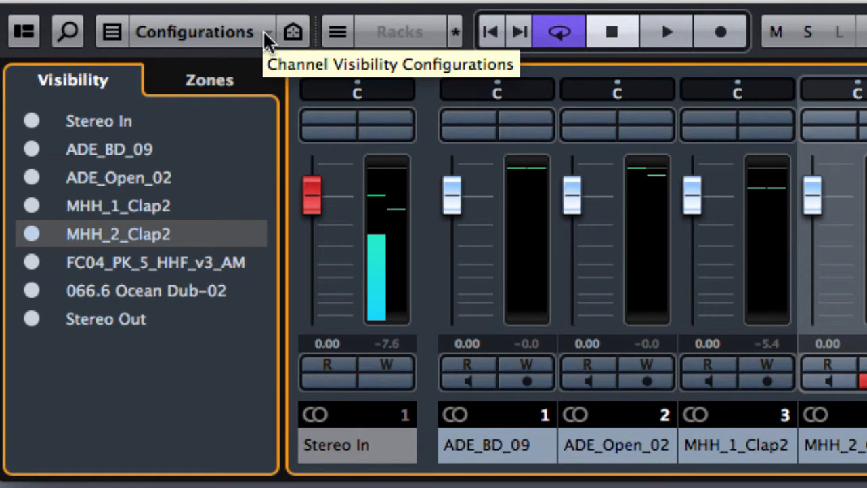
pyautogui.click(196, 33)
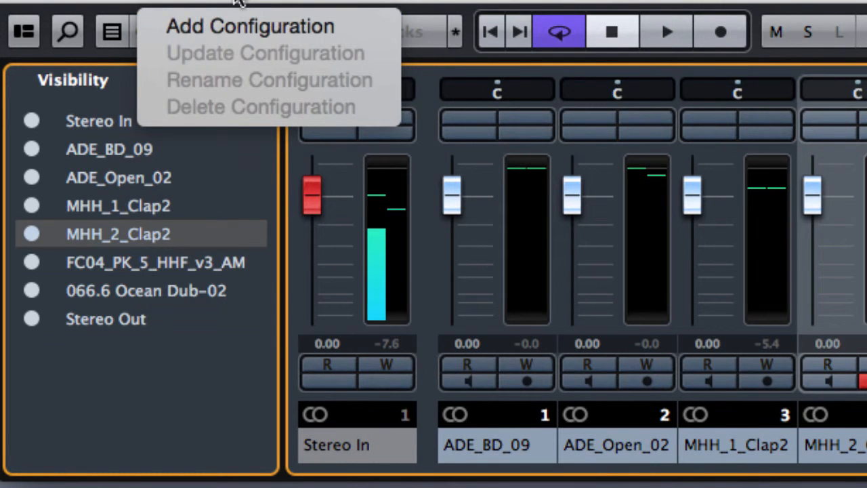
pyautogui.click(290, 32)
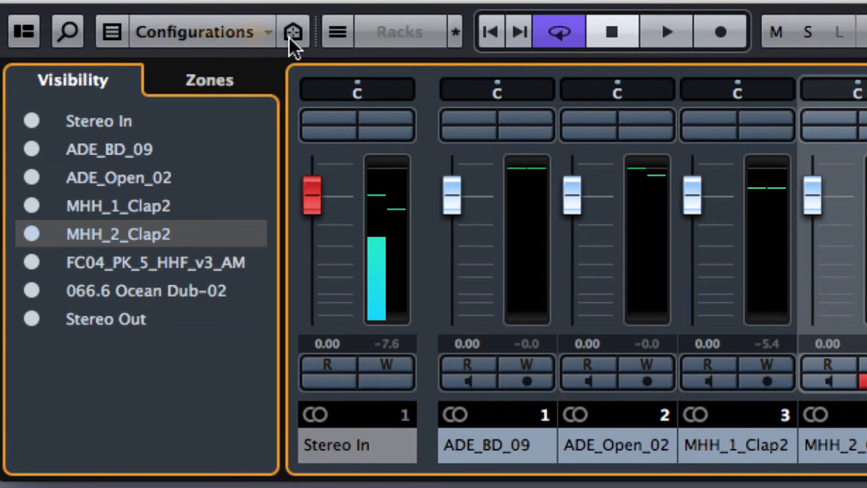
pyautogui.click(290, 33)
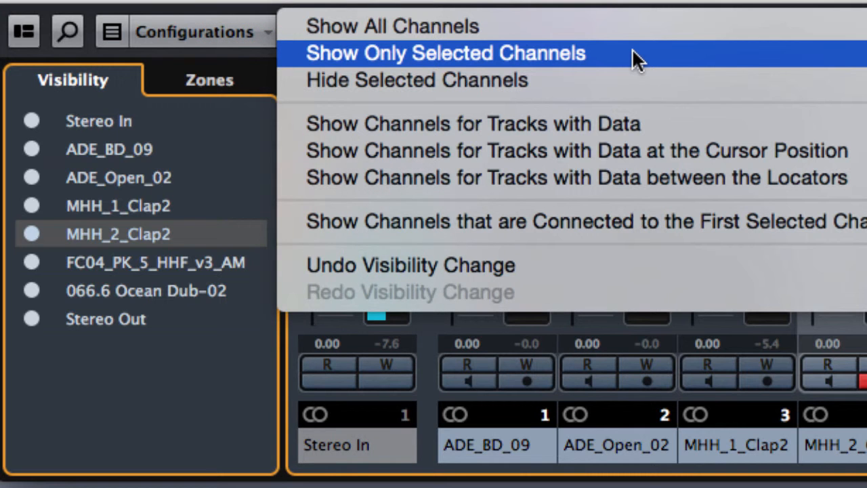
pyautogui.click(448, 53)
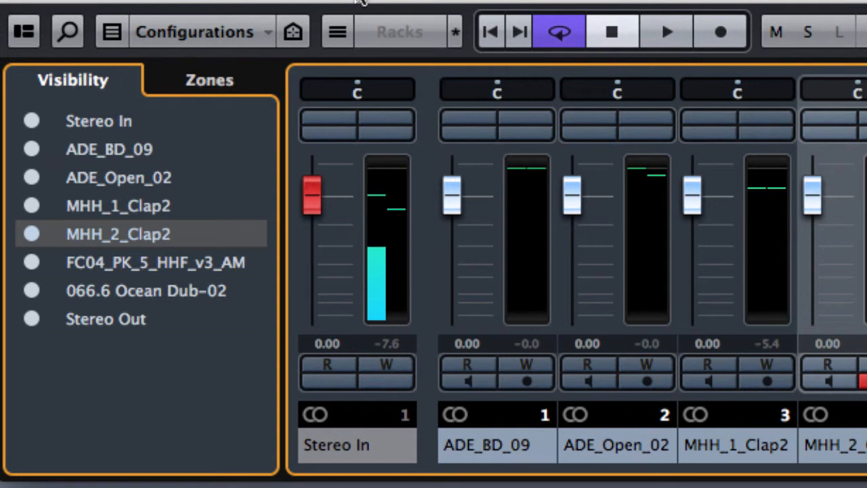
pyautogui.moveTo(336, 33)
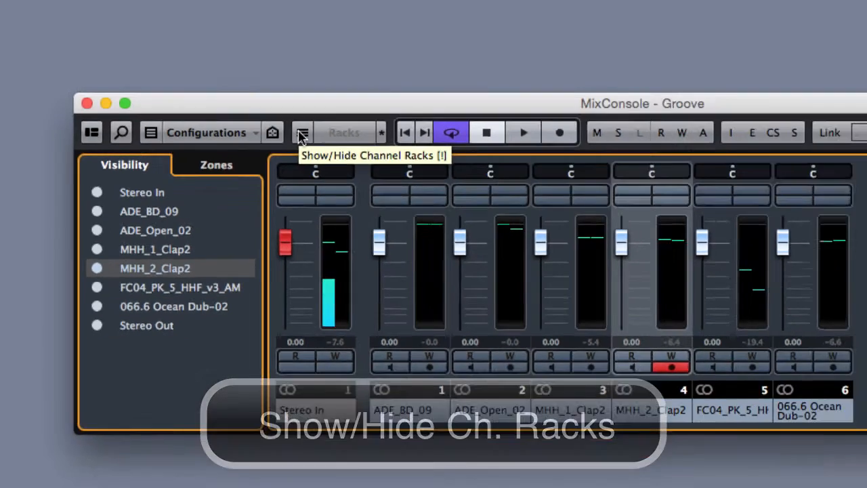
# Show the Routing, Inserts, EQ, Strip and Sends racks above the channel faders
pyautogui.click(300, 133)
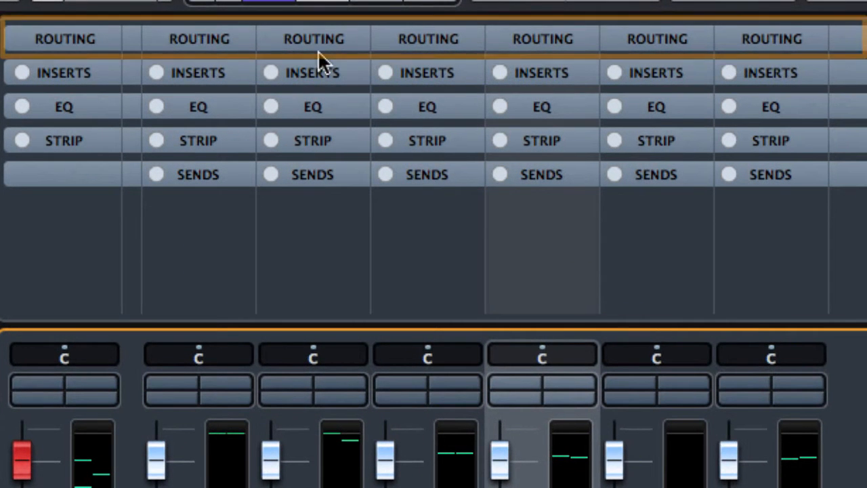
pyautogui.moveTo(326, 40)
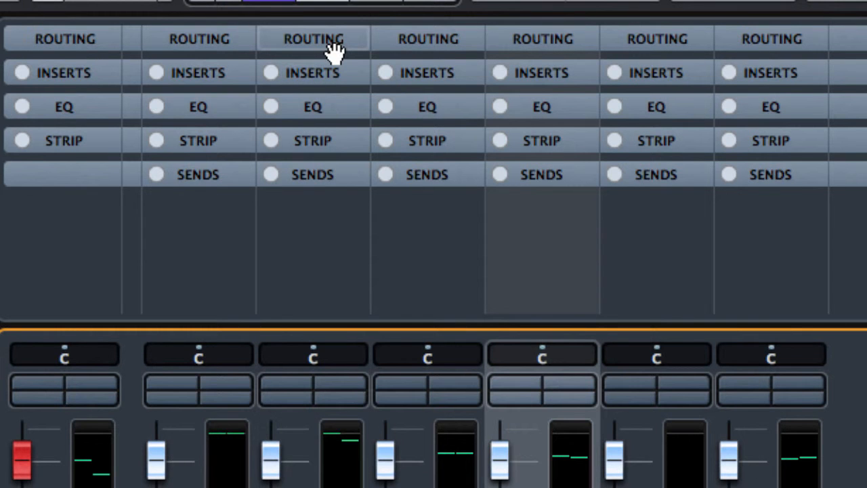
pyautogui.moveTo(346, 150)
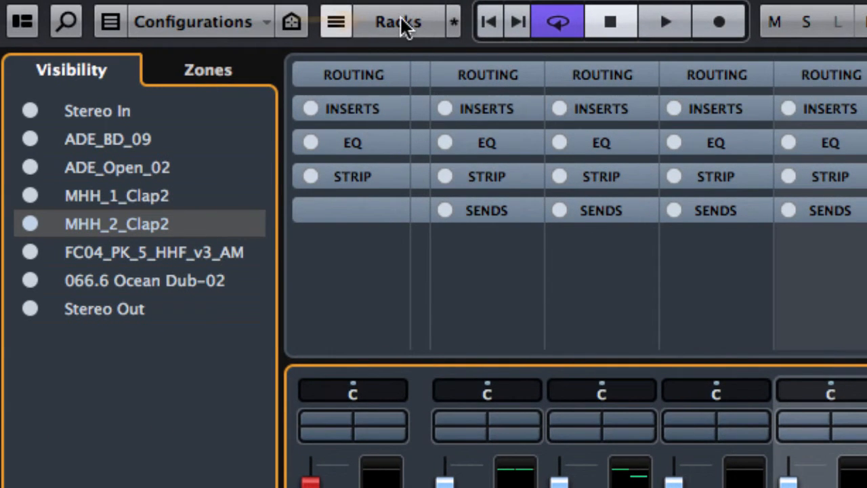
pyautogui.click(399, 22)
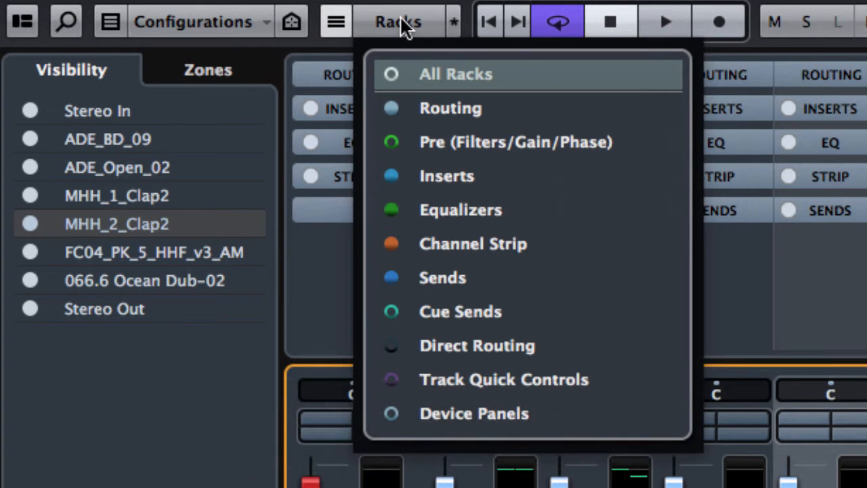
pyautogui.moveTo(402, 183)
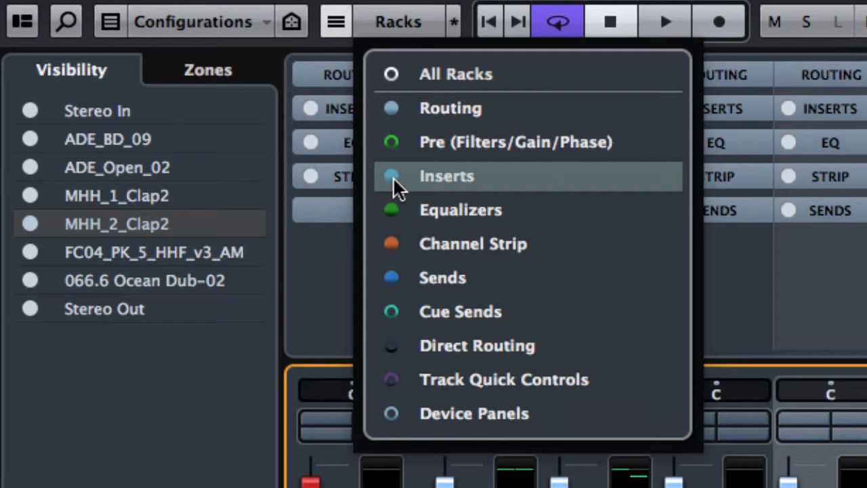
pyautogui.click(446, 176)
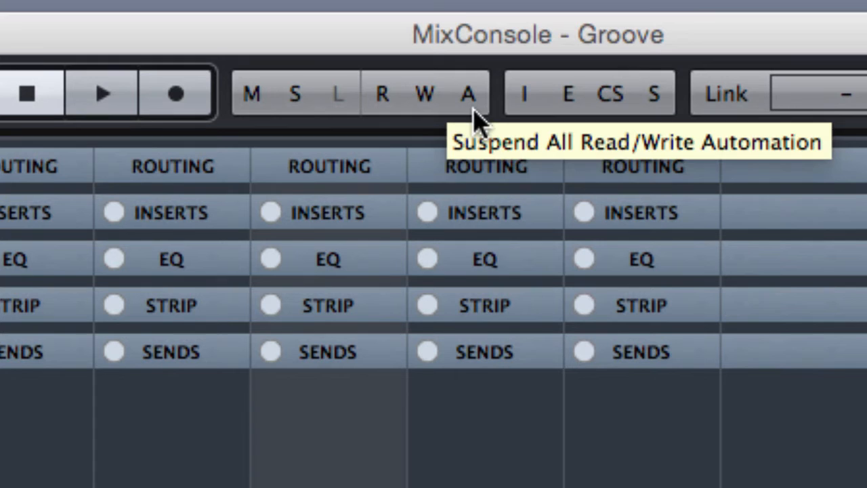
pyautogui.moveTo(507, 122)
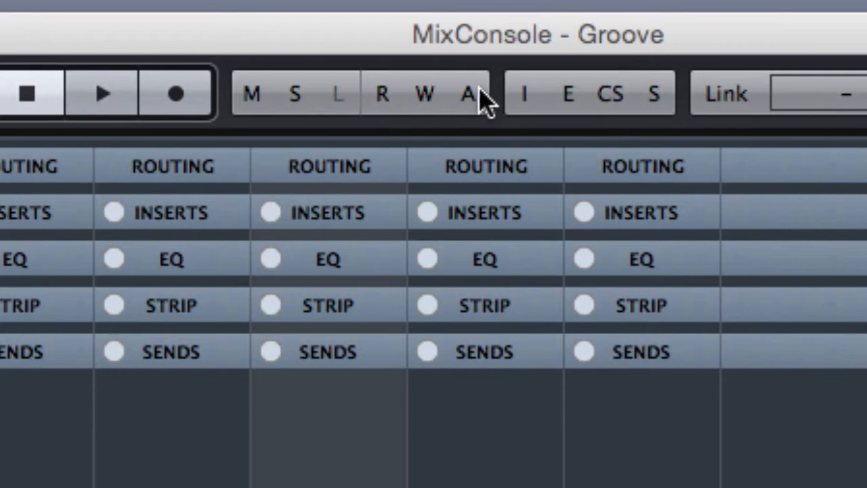
pyautogui.moveTo(472, 98)
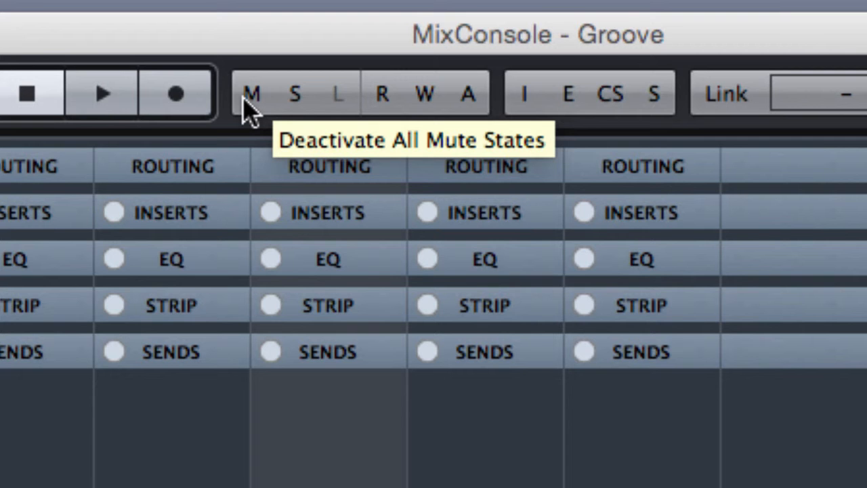
pyautogui.moveTo(271, 115)
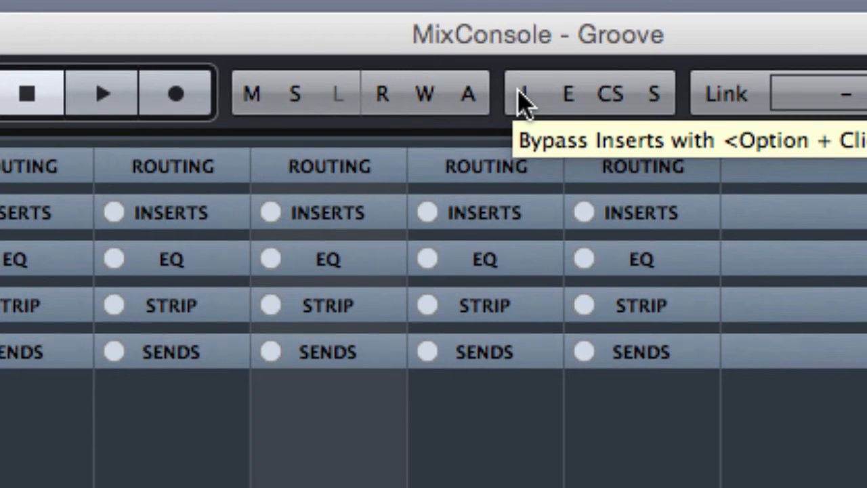
pyautogui.moveTo(553, 108)
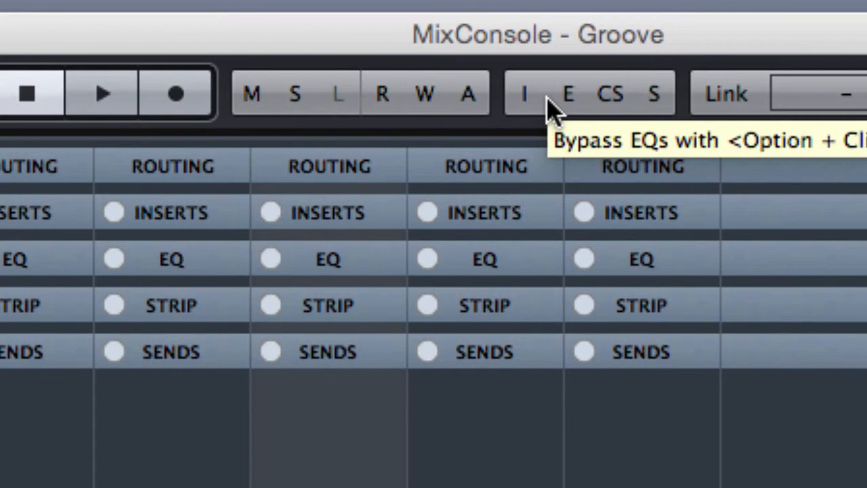
pyautogui.moveTo(612, 103)
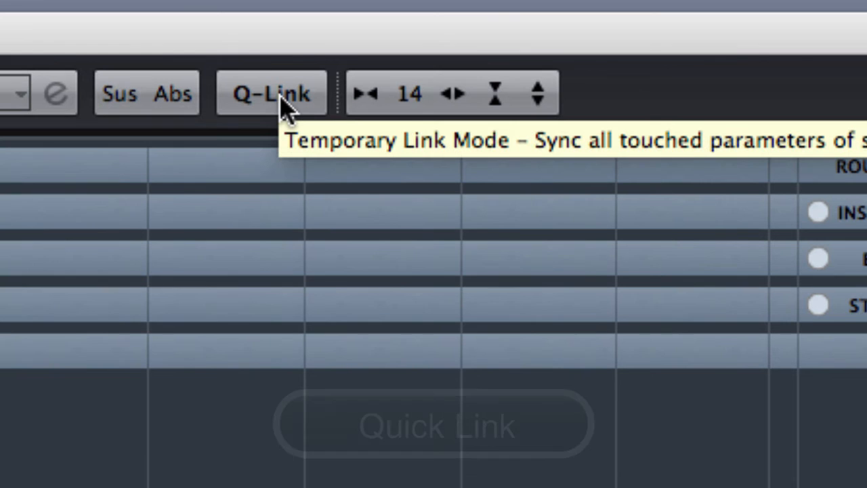
pyautogui.click(271, 93)
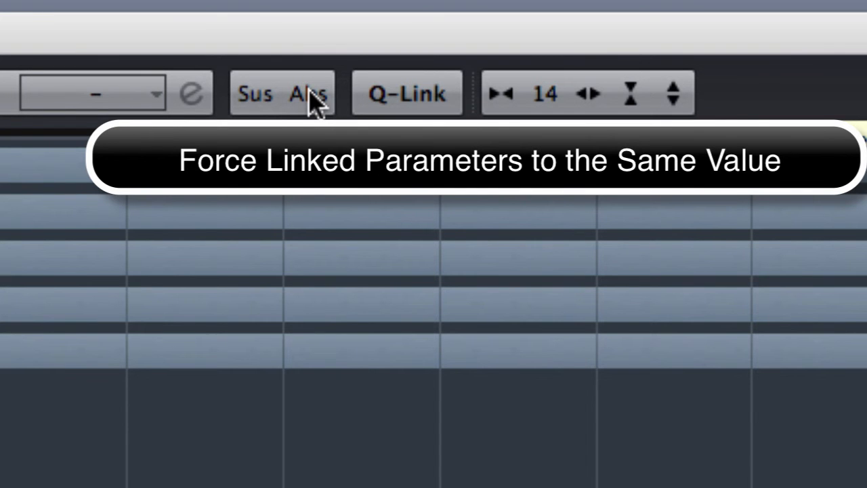
pyautogui.moveTo(536, 138)
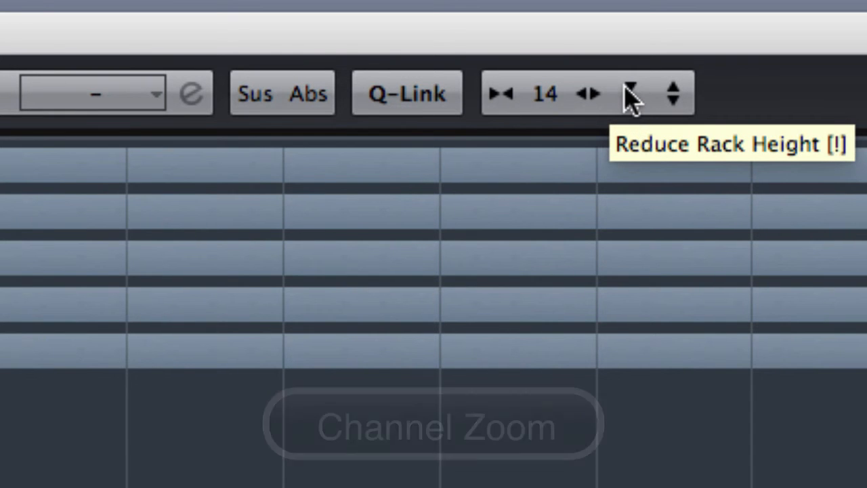
pyautogui.moveTo(678, 101)
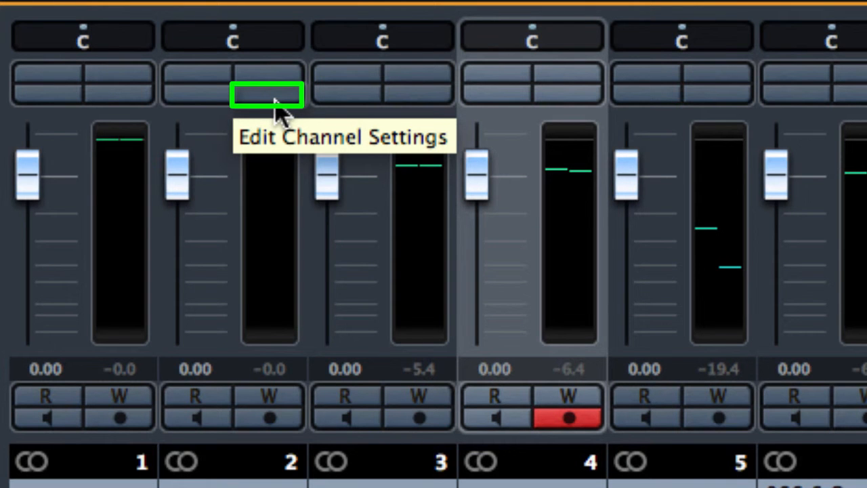
pyautogui.click(265, 95)
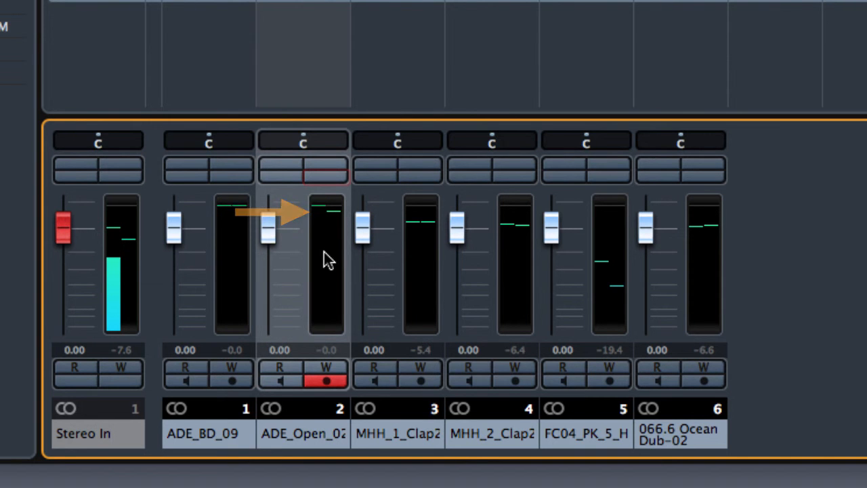
pyautogui.click(322, 260)
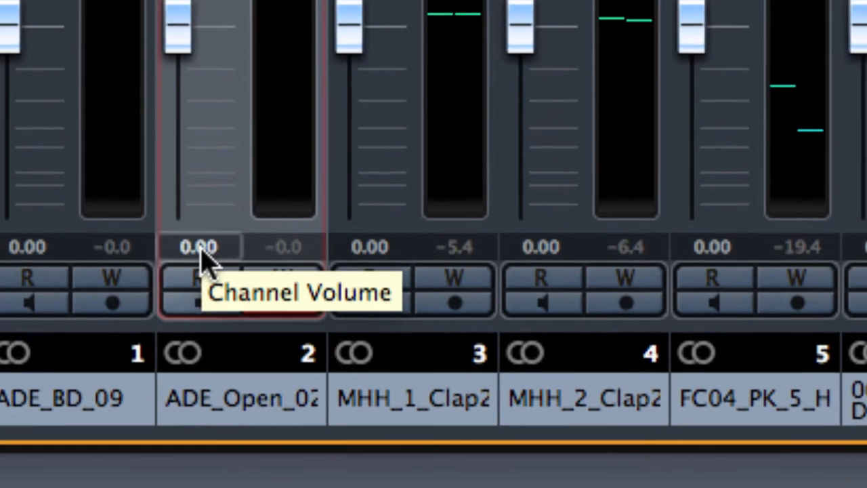
pyautogui.moveTo(197, 47); pyautogui.dragTo(187, 40)
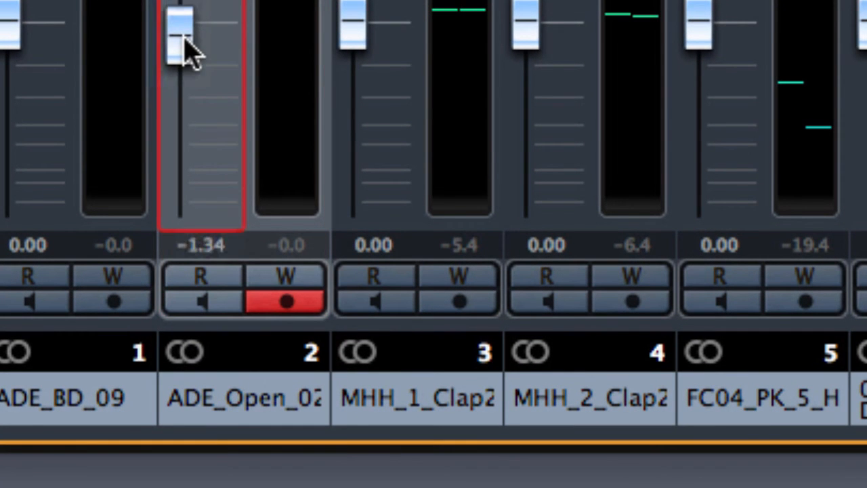
pyautogui.moveTo(183, 33); pyautogui.dragTo(183, 70)
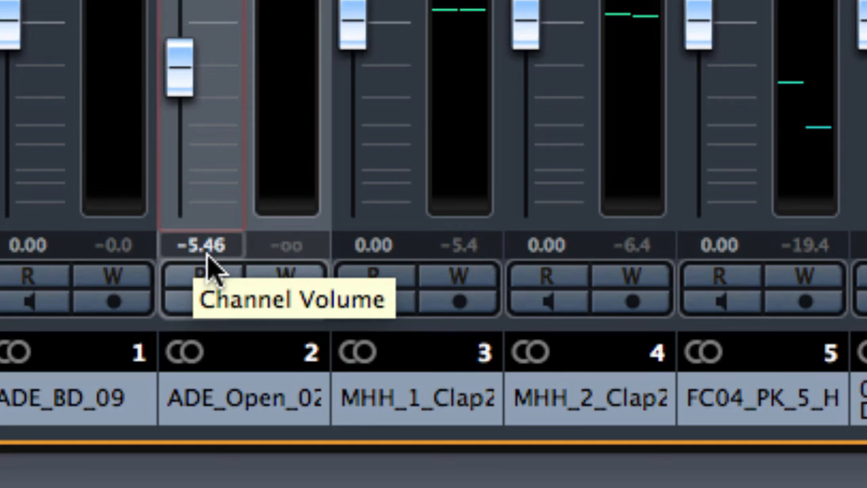
pyautogui.moveTo(279, 265)
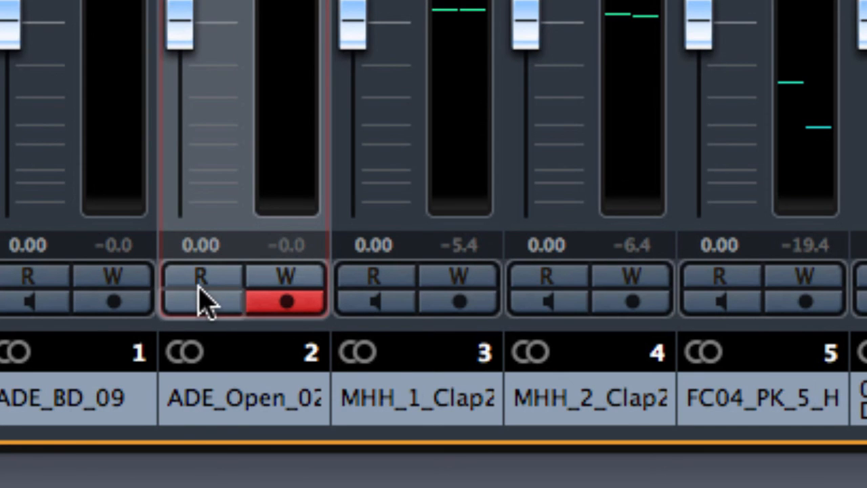
pyautogui.moveTo(202, 287)
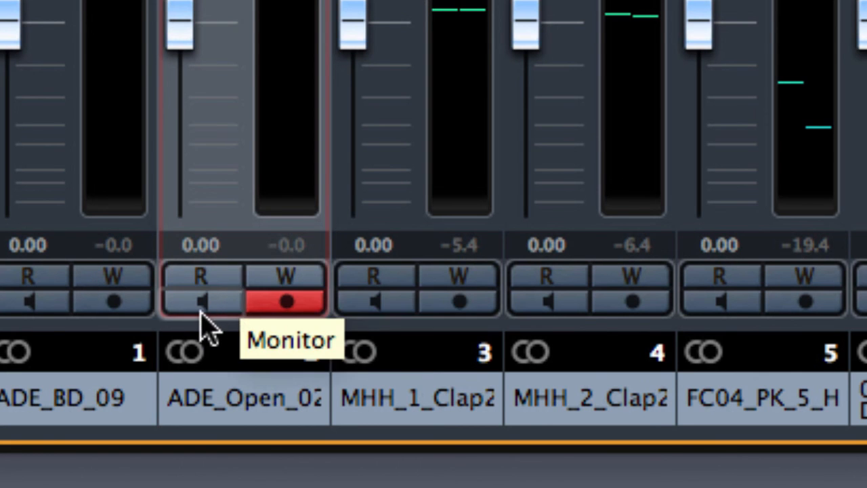
pyautogui.click(199, 304)
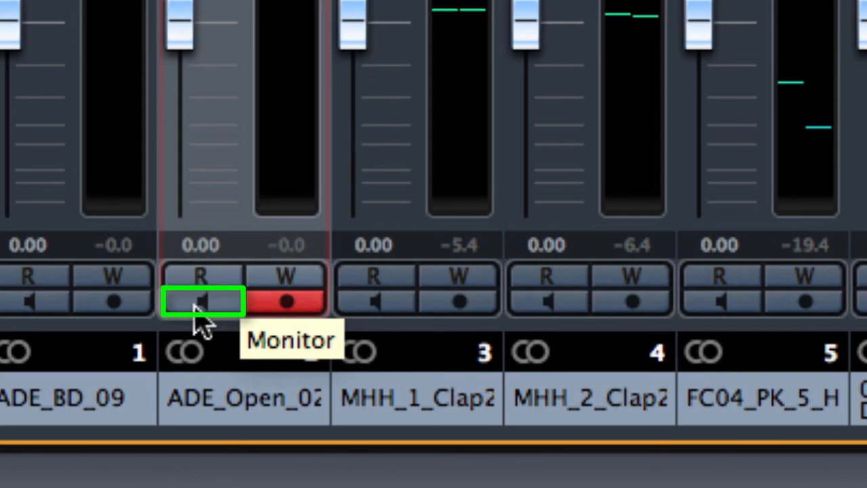
pyautogui.click(200, 302)
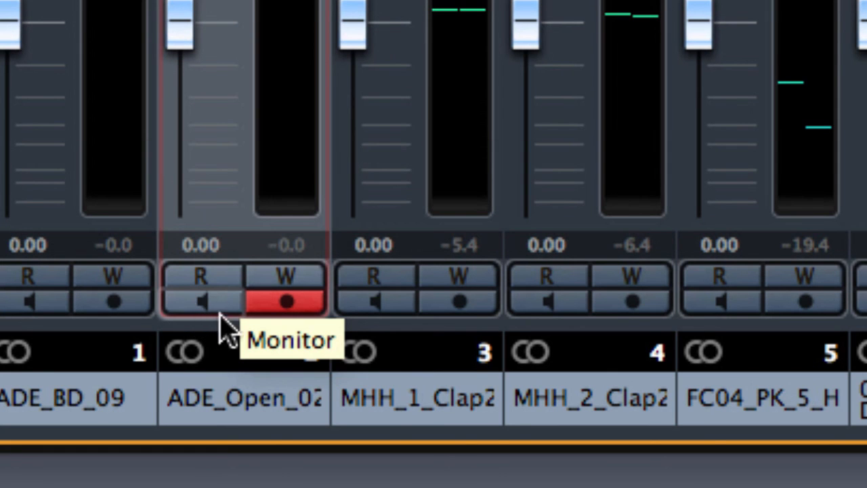
pyautogui.moveTo(285, 300)
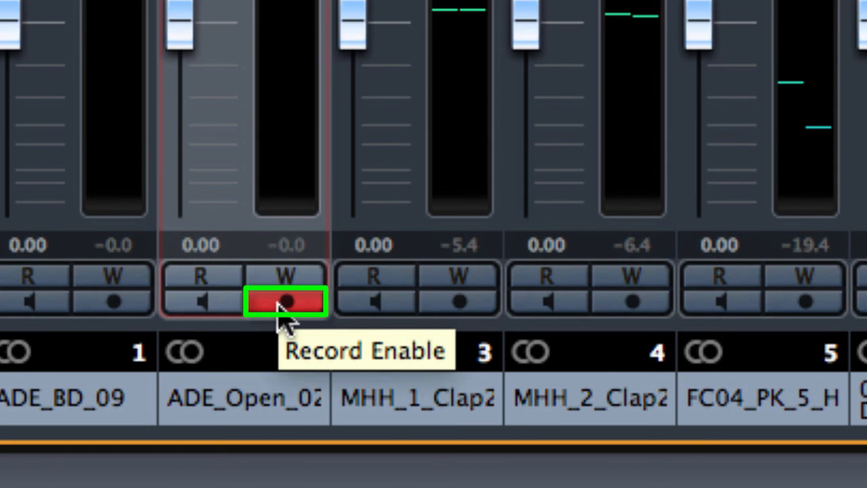